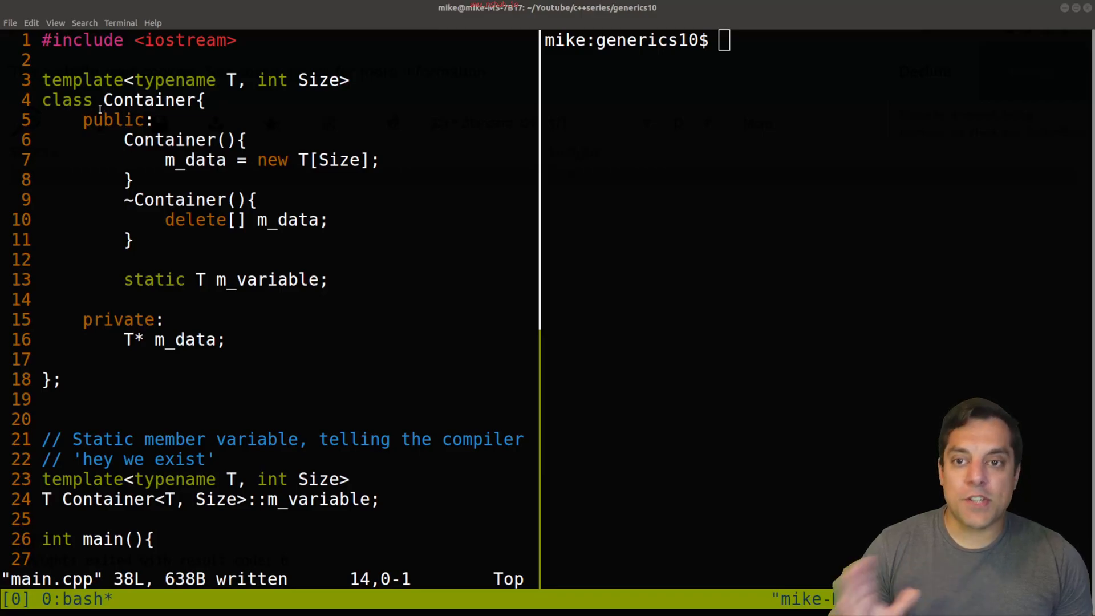
# Step: Delete the m_variable uses in main, the static member definition and its in-class declaration
pyautogui.doubleClick(67, 101)
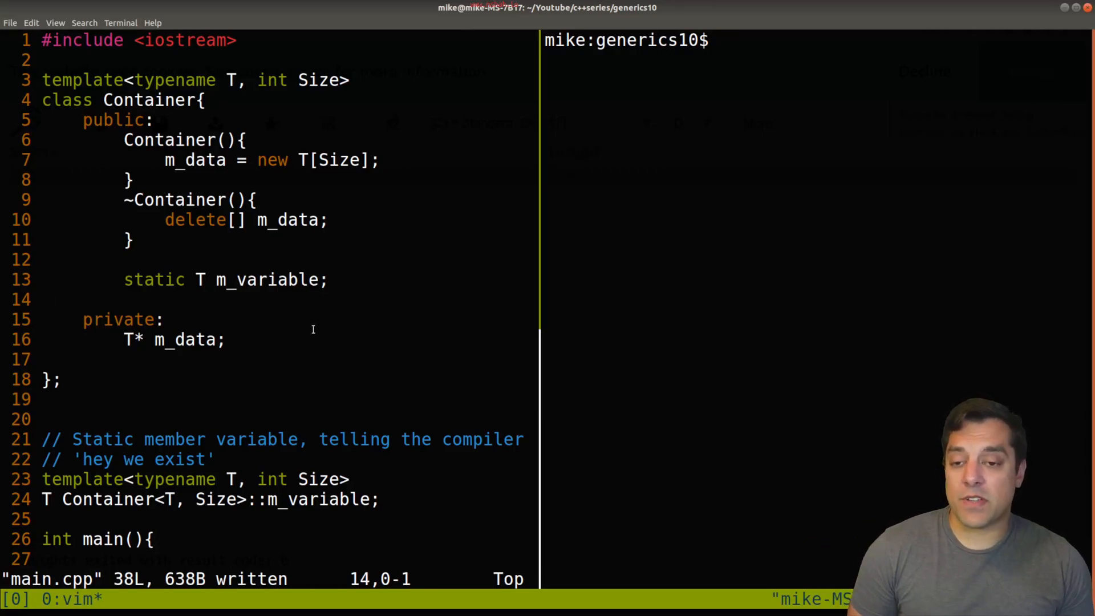
pyautogui.scroll(-3)
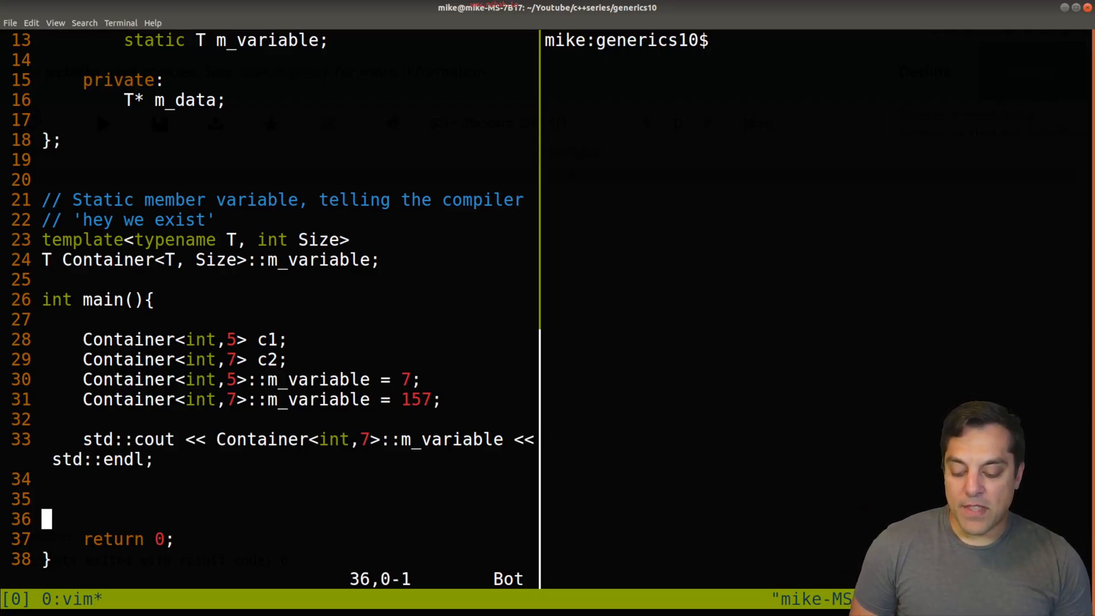
pyautogui.press('V')
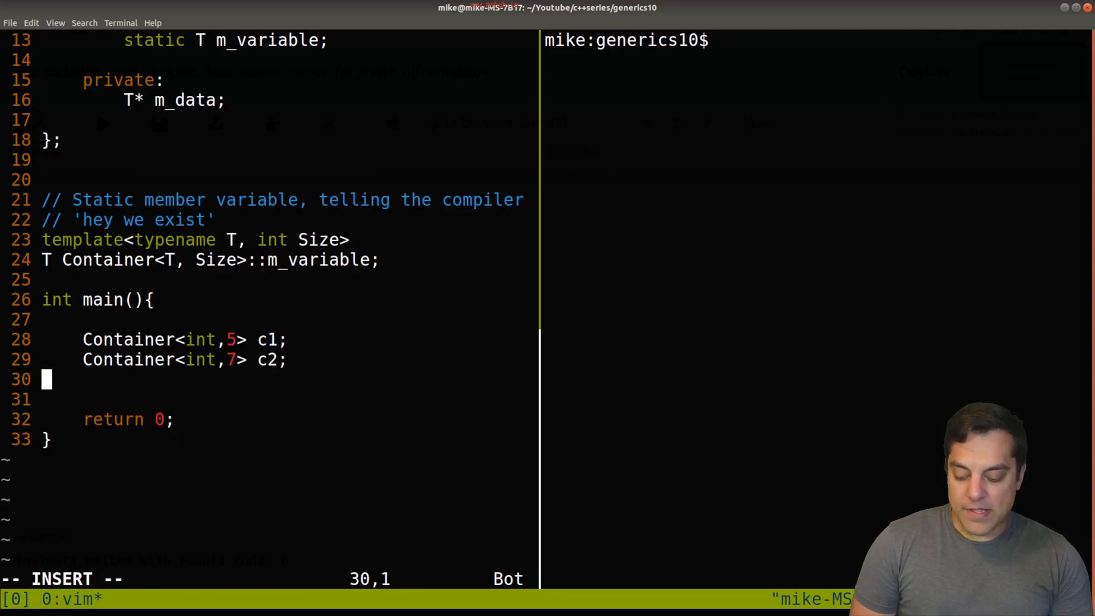
pyautogui.press('BackSpace')
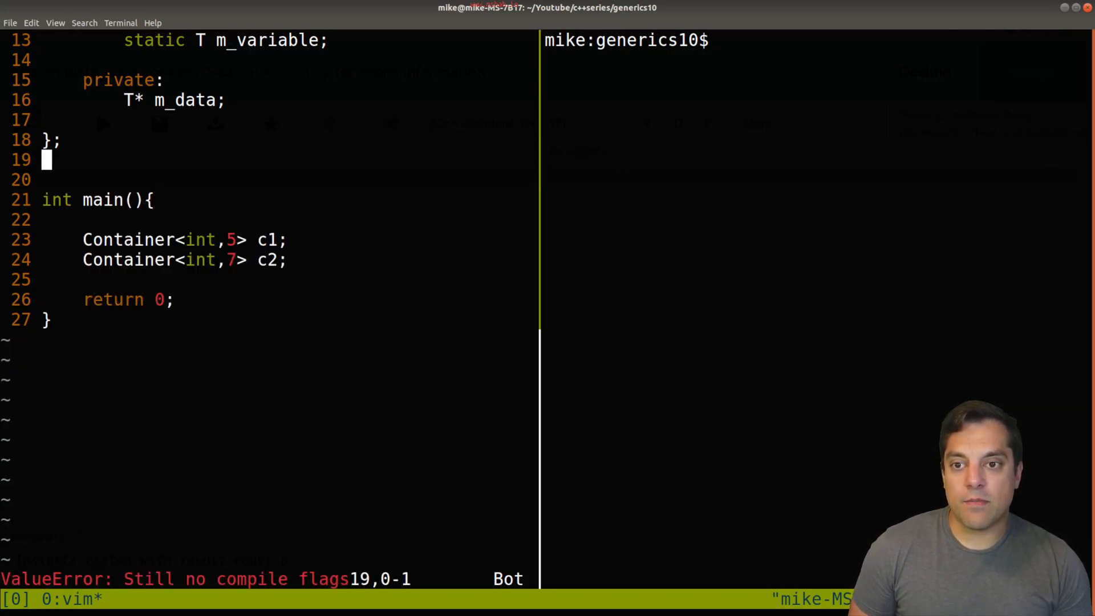
pyautogui.press('i')
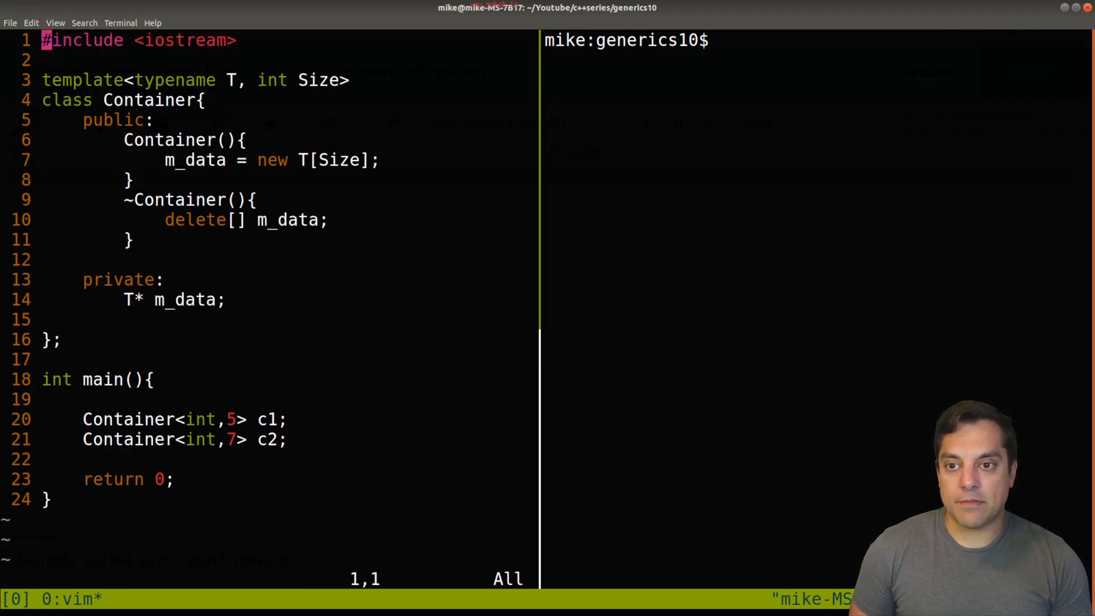
# Step: Compile main.cpp under C++20 and C++98, then default the Size template parameter to 10
pyautogui.write('g++ -std=c++20 main.cpp -o prog')
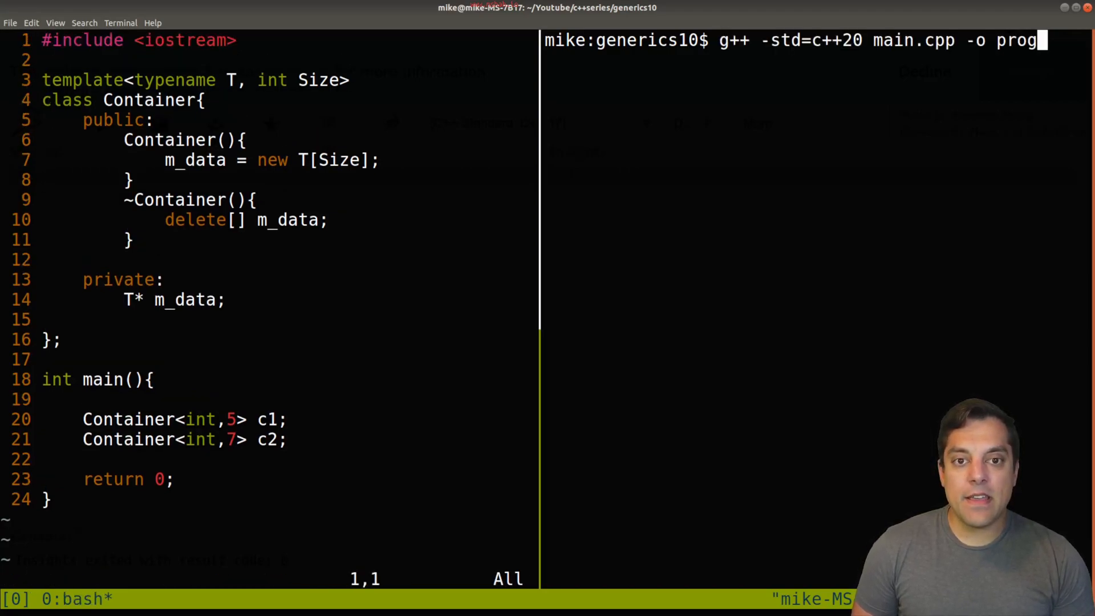
pyautogui.press('Return')
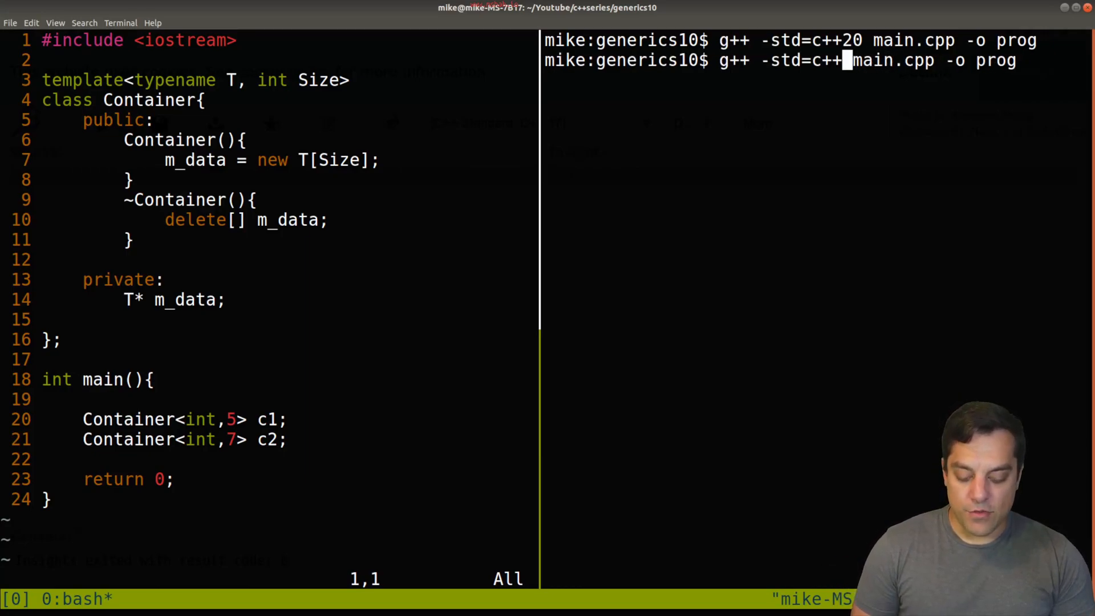
pyautogui.write('98')
pyautogui.press('Return')
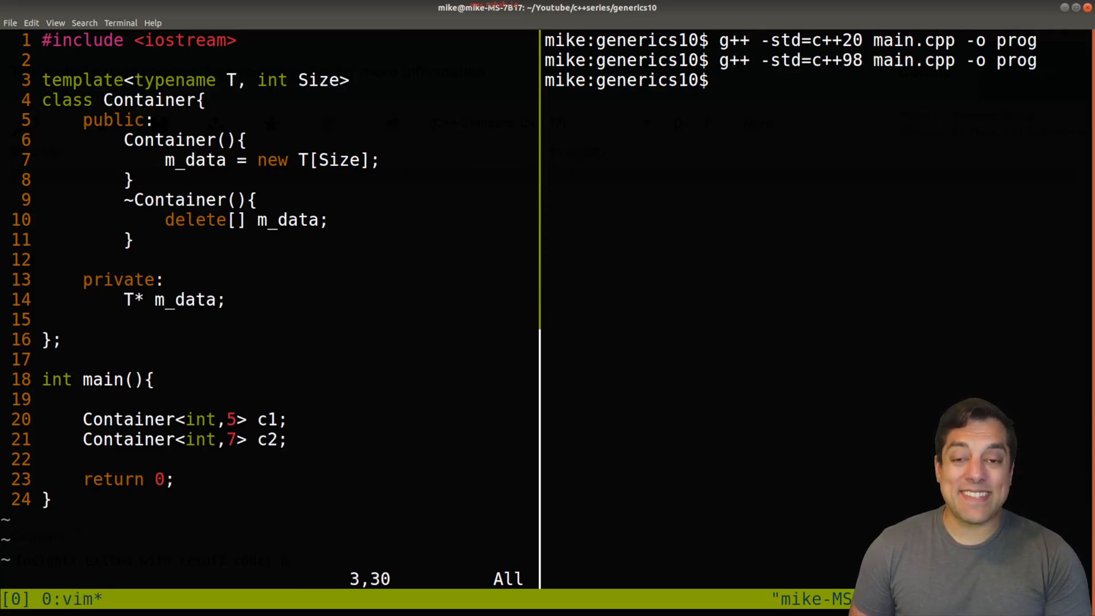
pyautogui.write('=10')
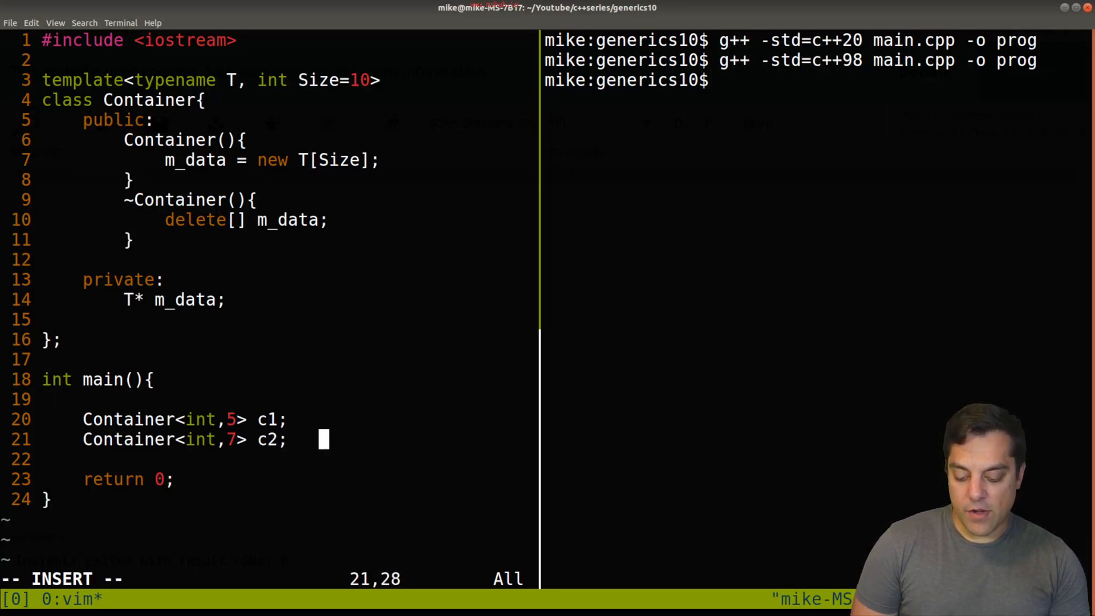
# Step: Drop the ,7 from c2, rebuild under C++98, and write std::cout << Size << std::endl in the constructor
pyautogui.press('BackSpace')
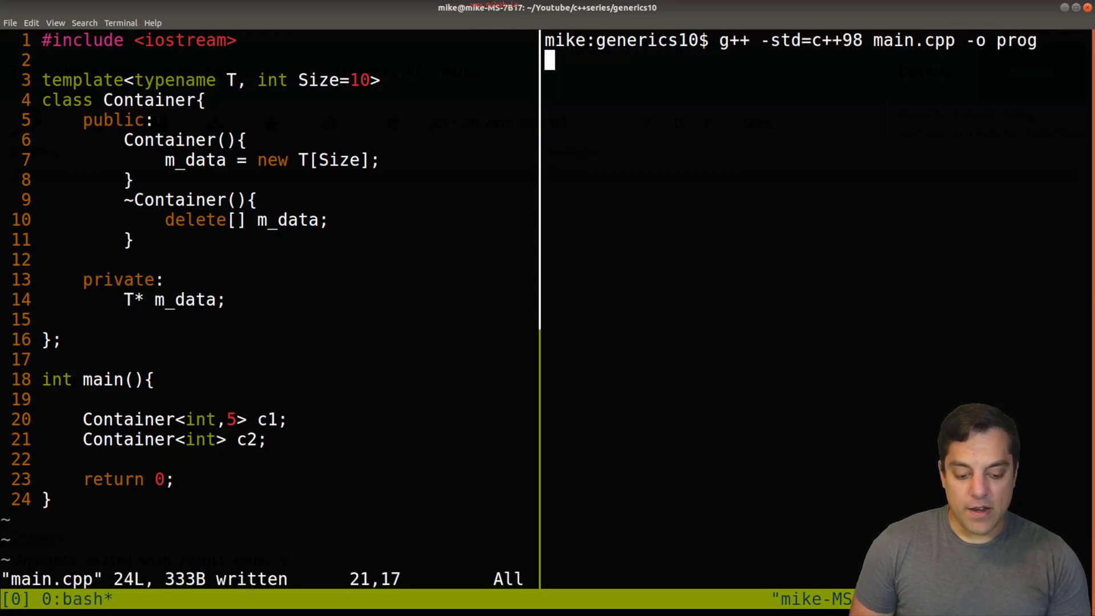
pyautogui.press('Return')
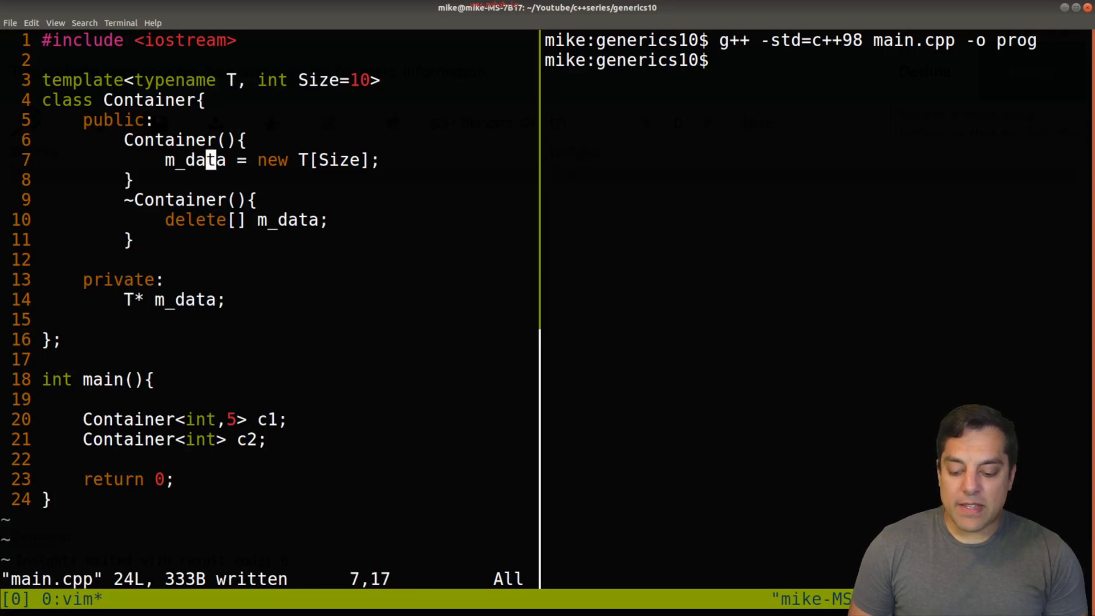
pyautogui.write('std::cout <<')
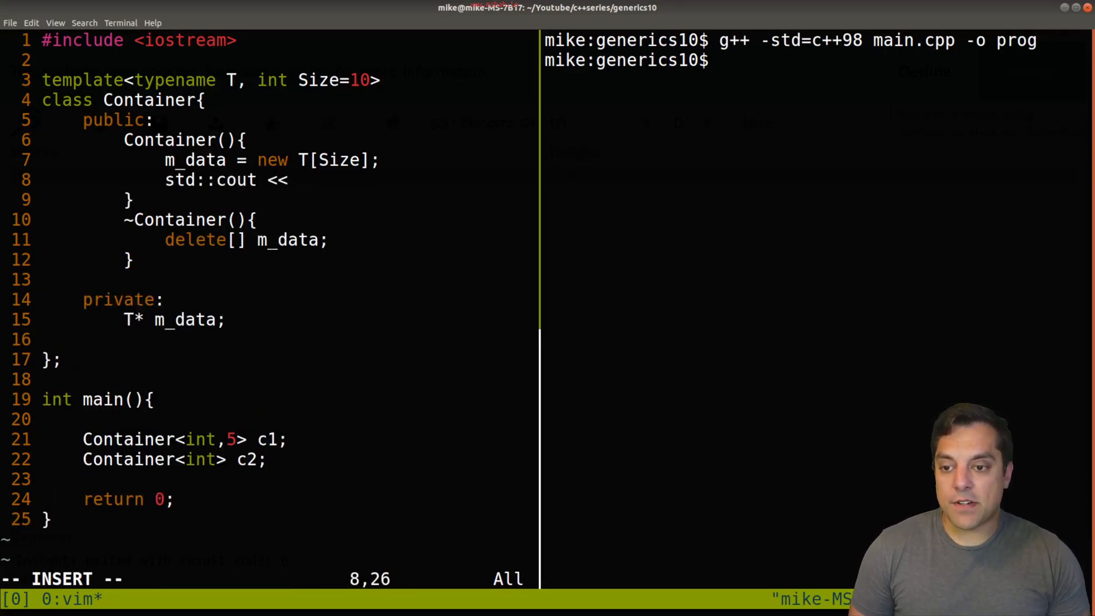
pyautogui.write('Size')
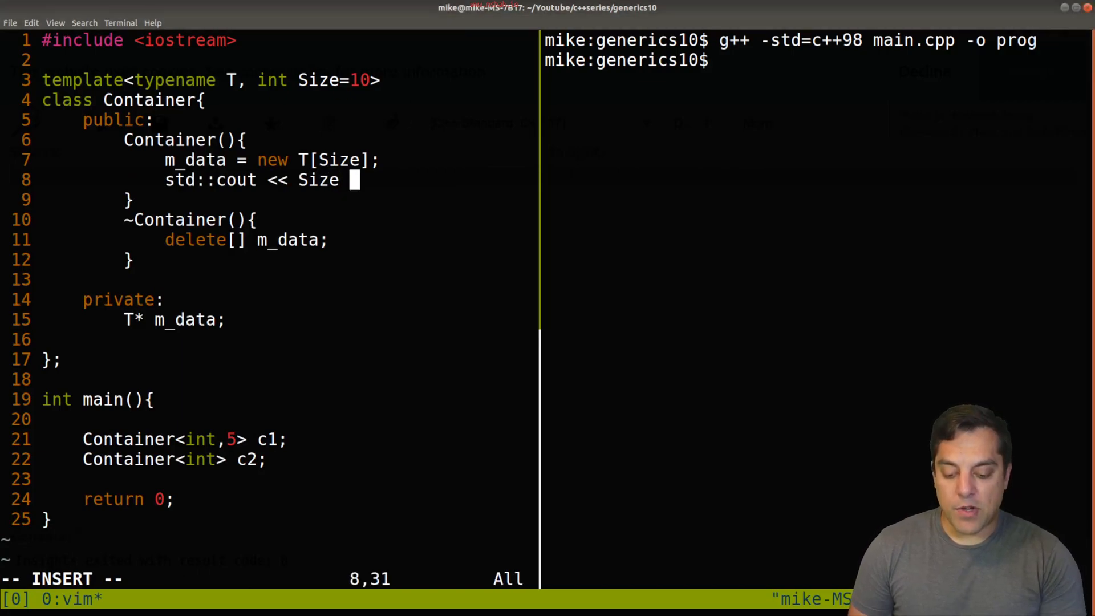
pyautogui.write('<< std::endl;')
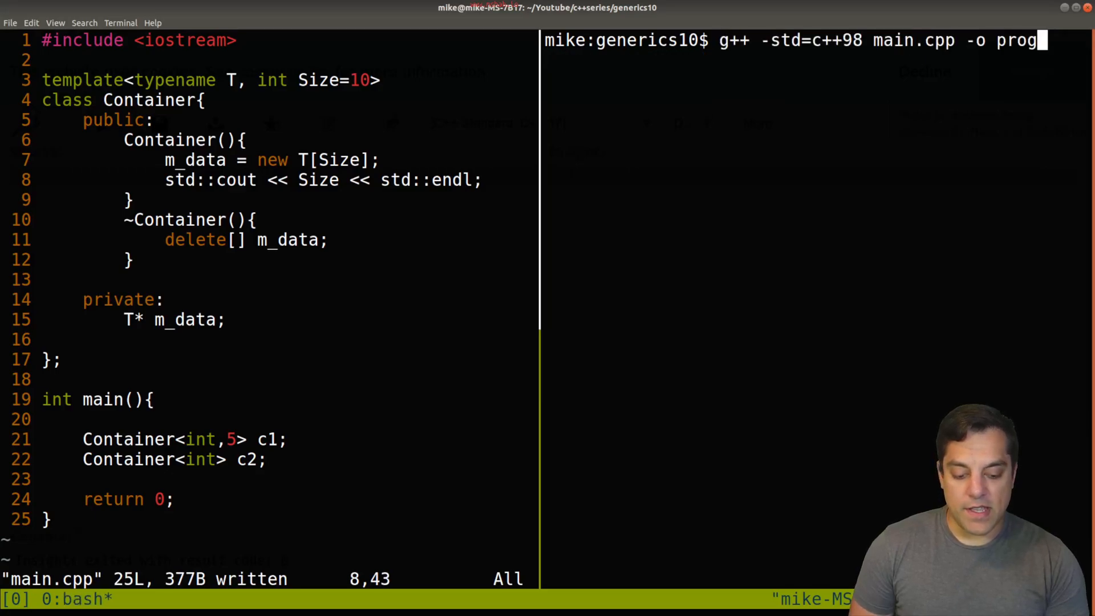
# Step: Save the constructor change and run ./prog, which prints 5 then 10
pyautogui.press('Return')
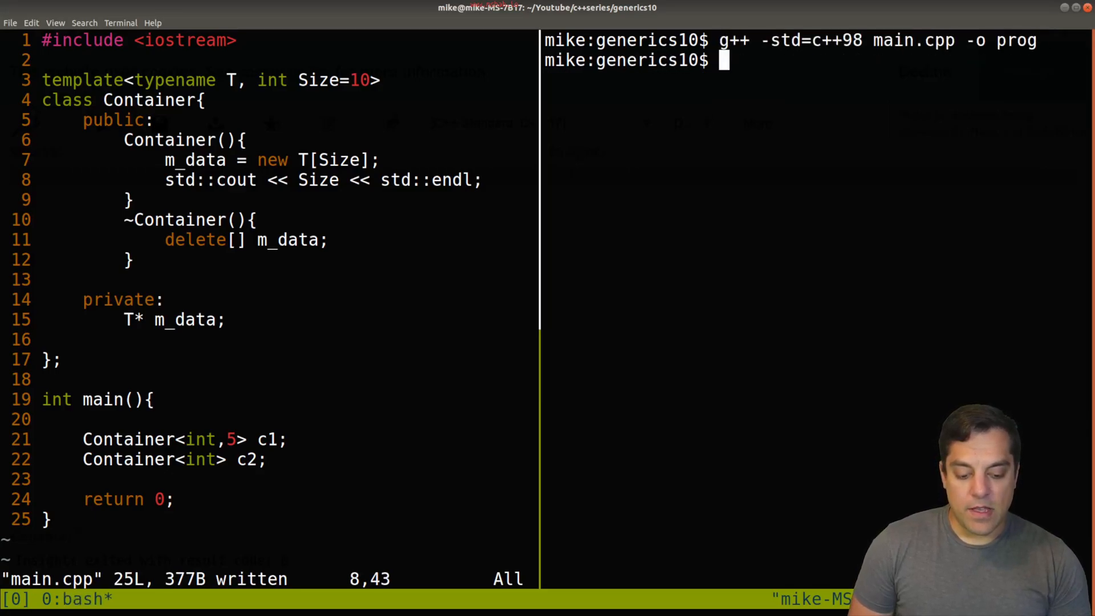
pyautogui.write('./prog')
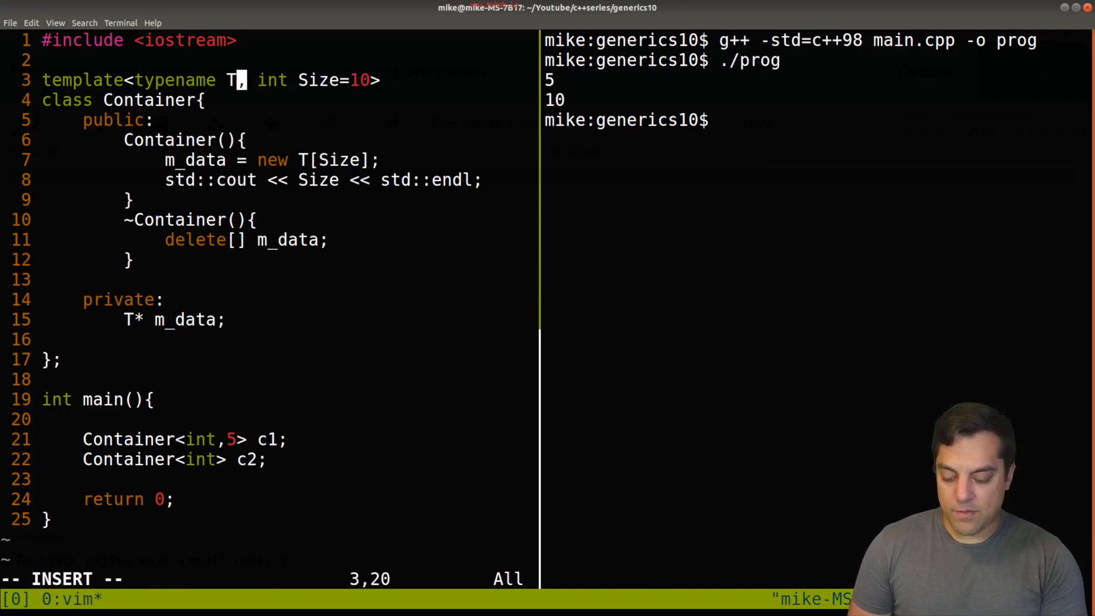
# Step: Default typename T to int, declare c2 as plain Container, and see the C++98 build fail
pyautogui.write('=int')
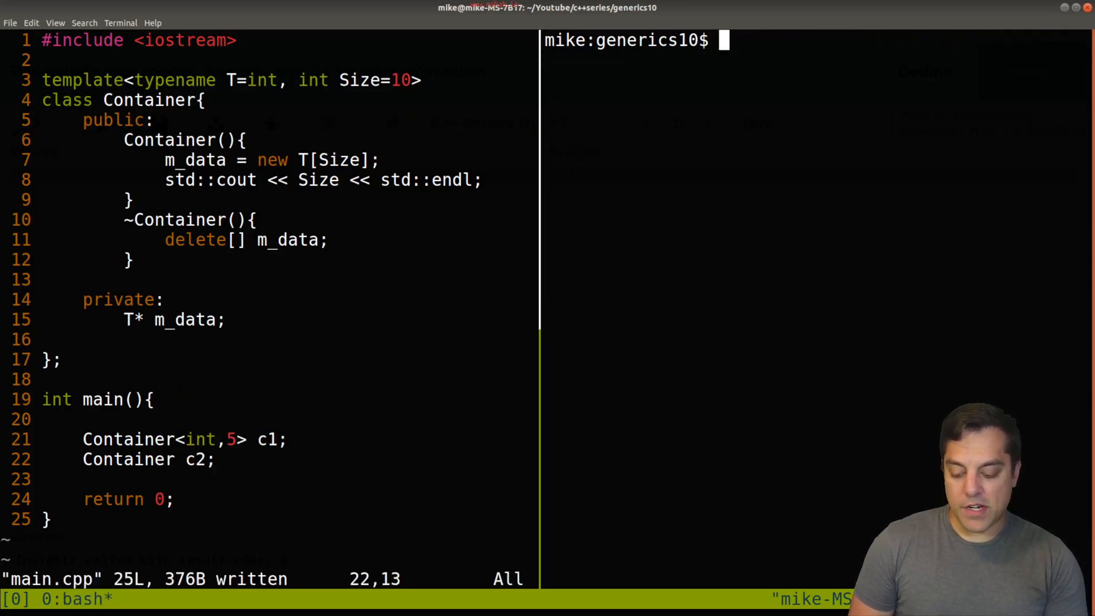
pyautogui.press('Return')
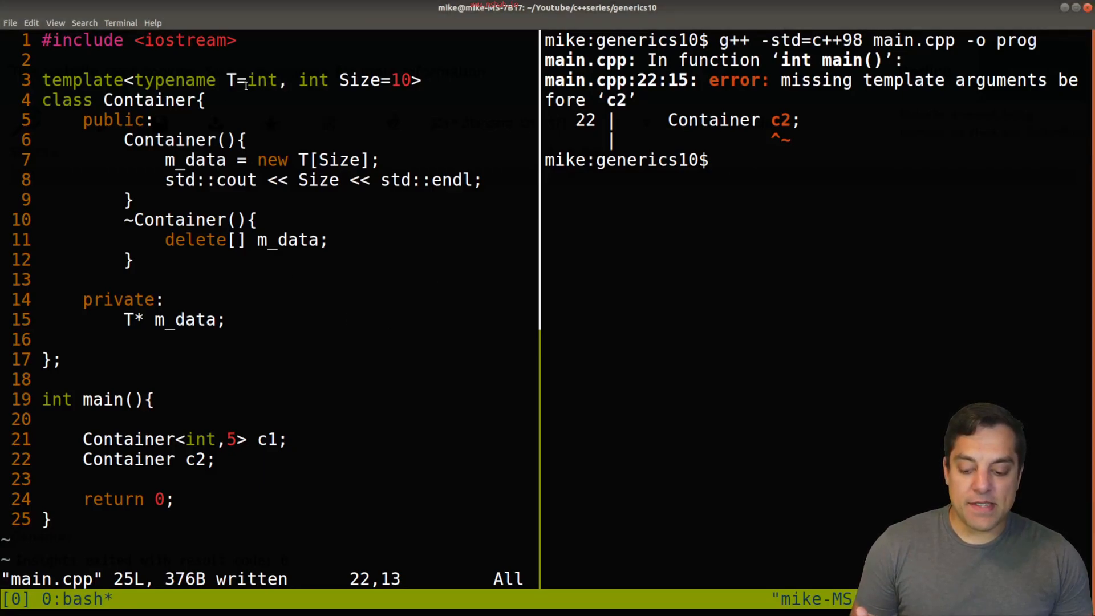
# Step: Rebuild the argument-less c2 under C++11 (fails), then C++20 and C++14 (compile cleanly)
pyautogui.doubleClick(260, 80)
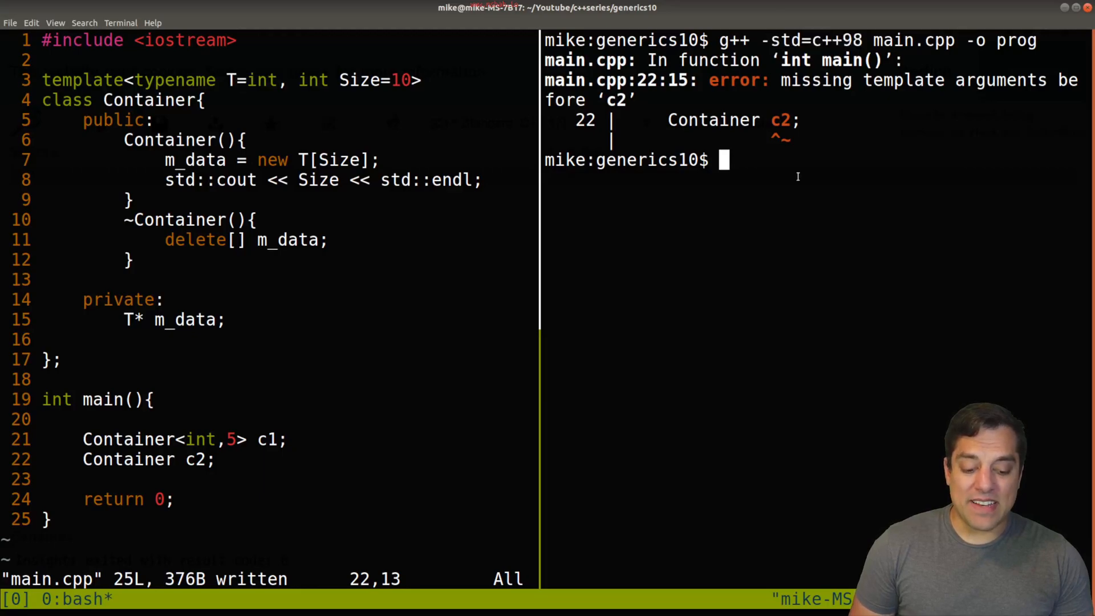
pyautogui.press('Up')
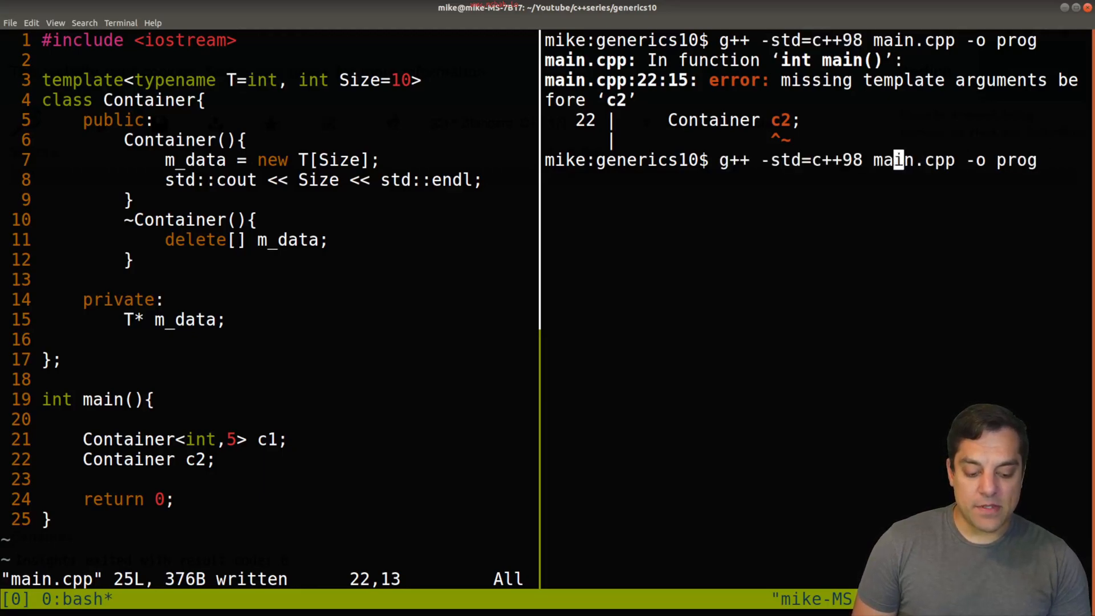
pyautogui.press('Return')
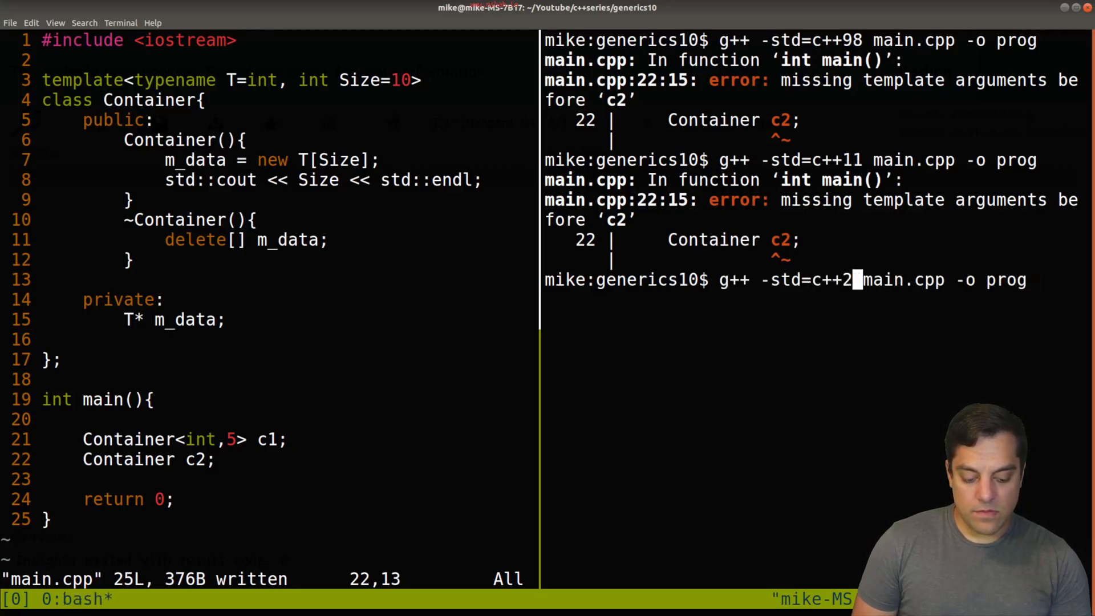
pyautogui.write('0')
pyautogui.press('Return')
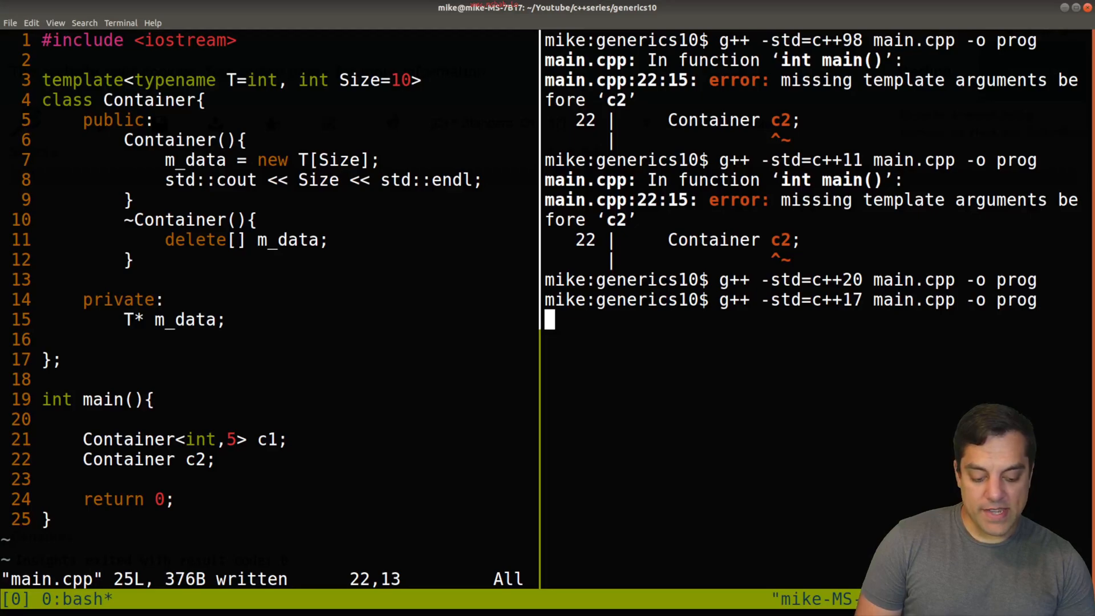
pyautogui.write('g++ -std=c++14 main.cpp -o prog')
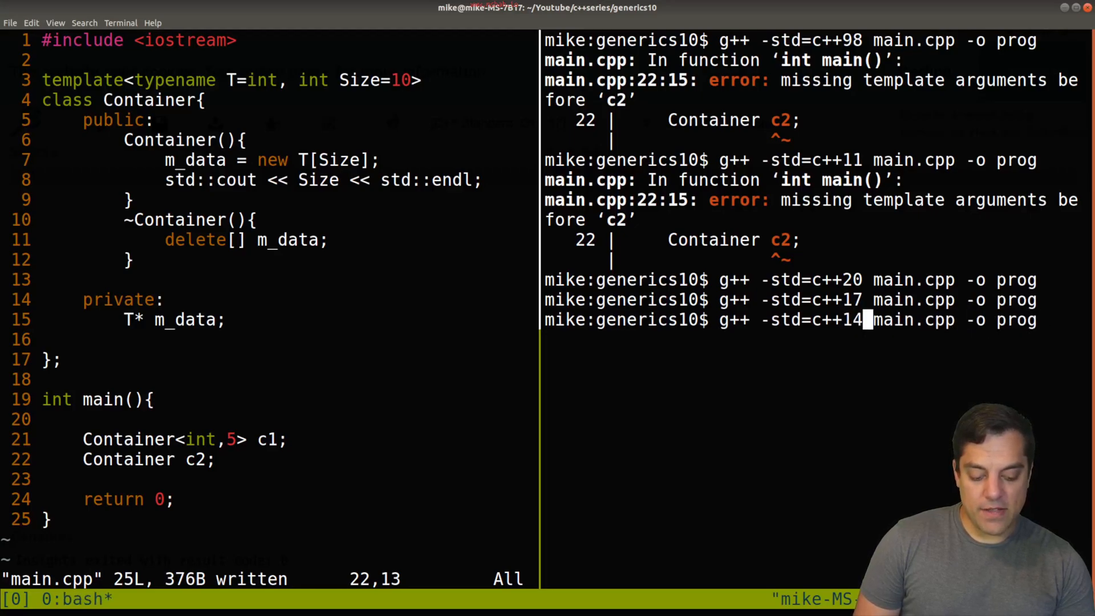
pyautogui.press('Return')
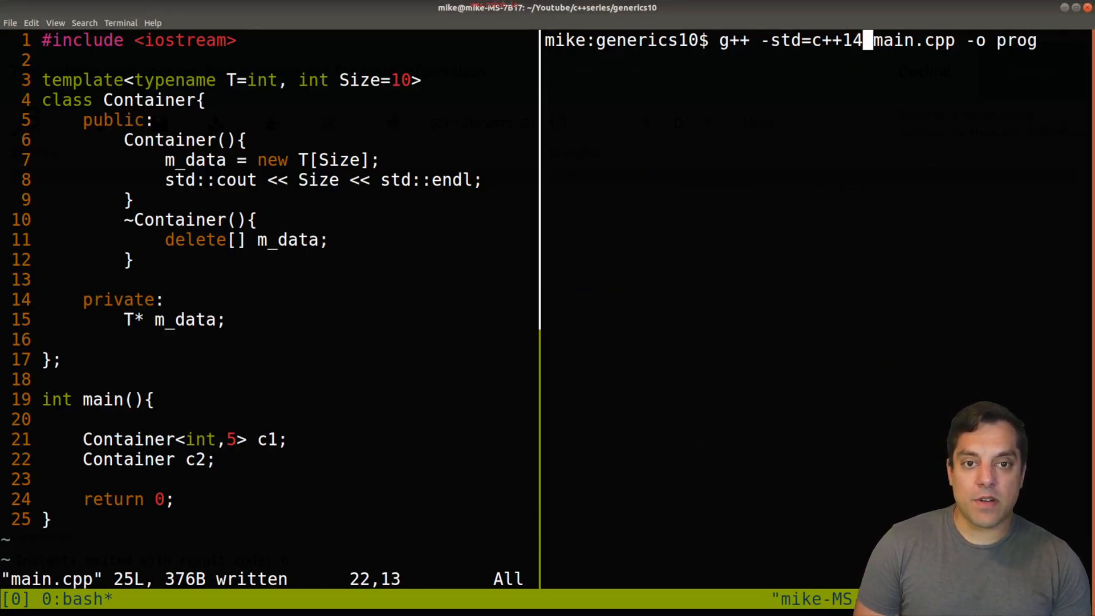
# Step: Note CTAD as the feature letting Container c2 deduce its template arguments
pyautogui.press('Return')
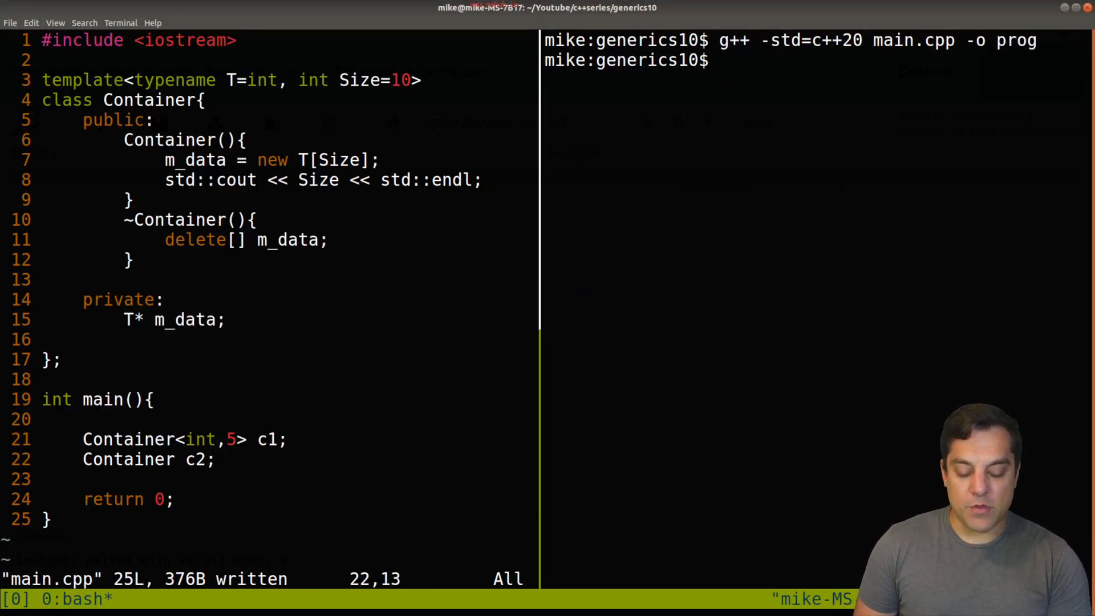
pyautogui.write('CTAD')
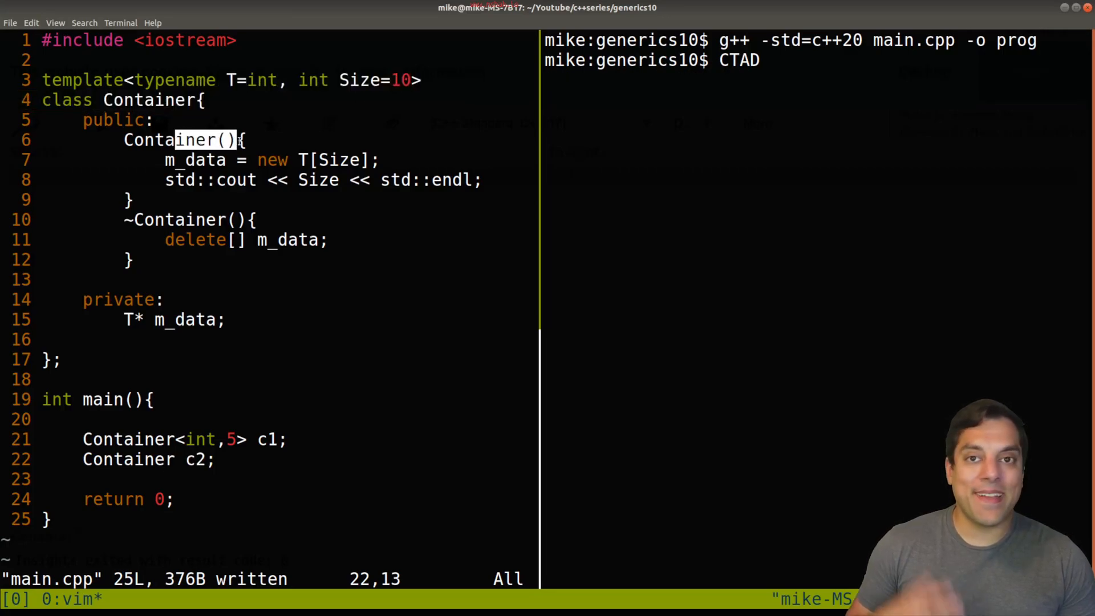
pyautogui.moveTo(168, 459)
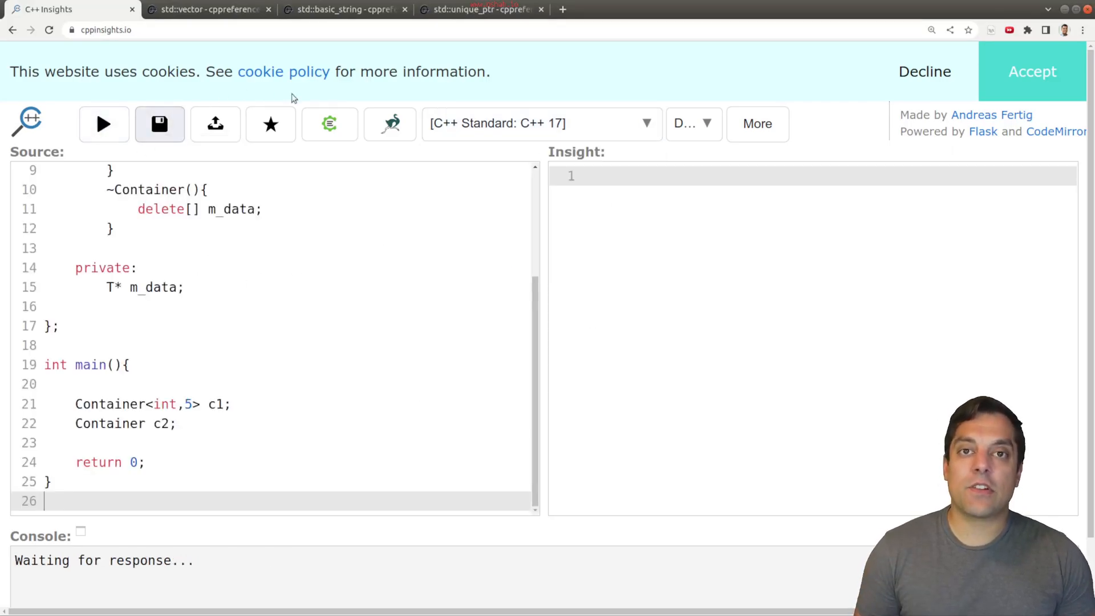
# Step: Run C++ Insights to show Container<int, 5> and Container<int, 10>, then go to the std::vector page
pyautogui.click(104, 123)
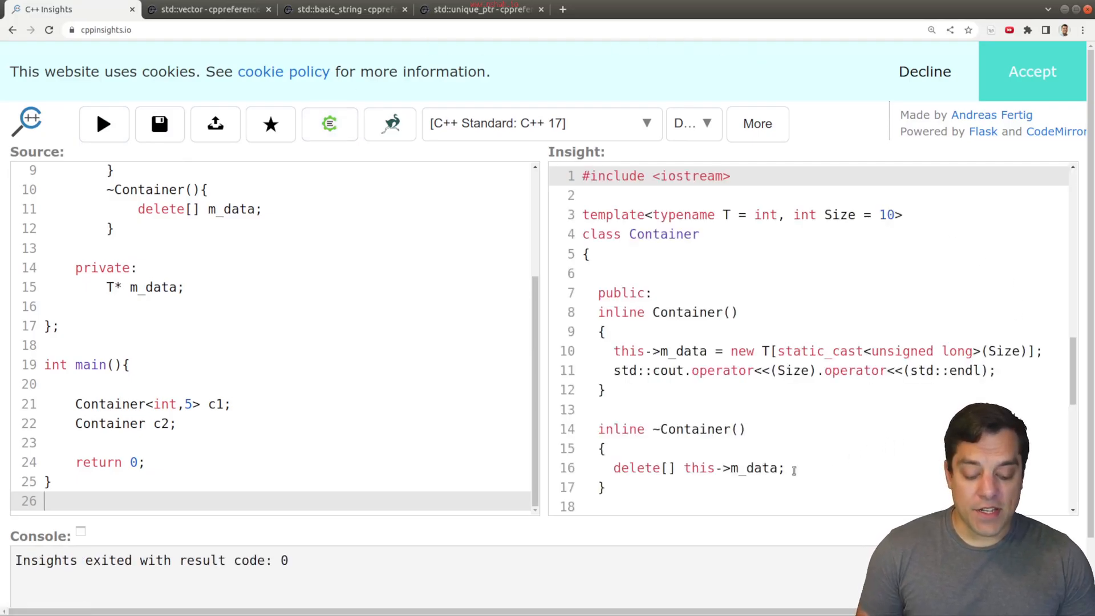
pyautogui.scroll(-3)
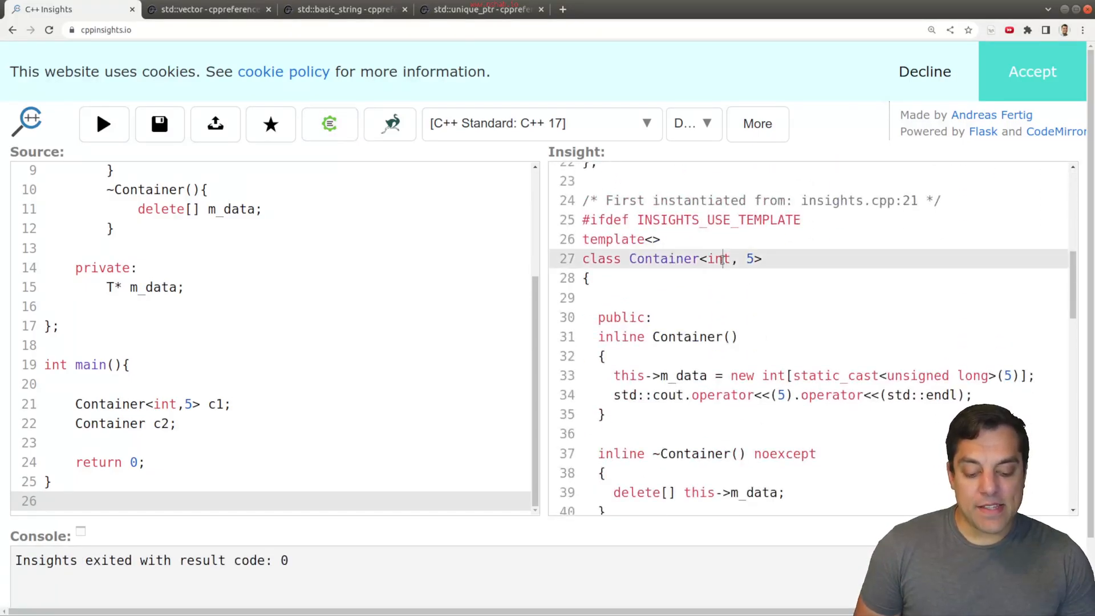
pyautogui.scroll(-3)
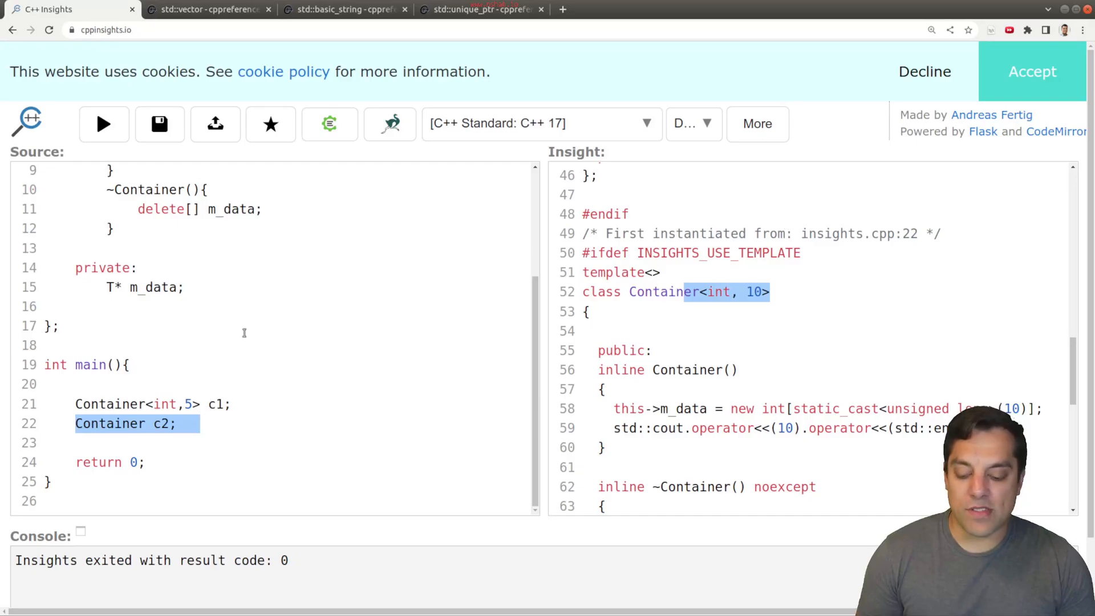
pyautogui.moveTo(220, 376)
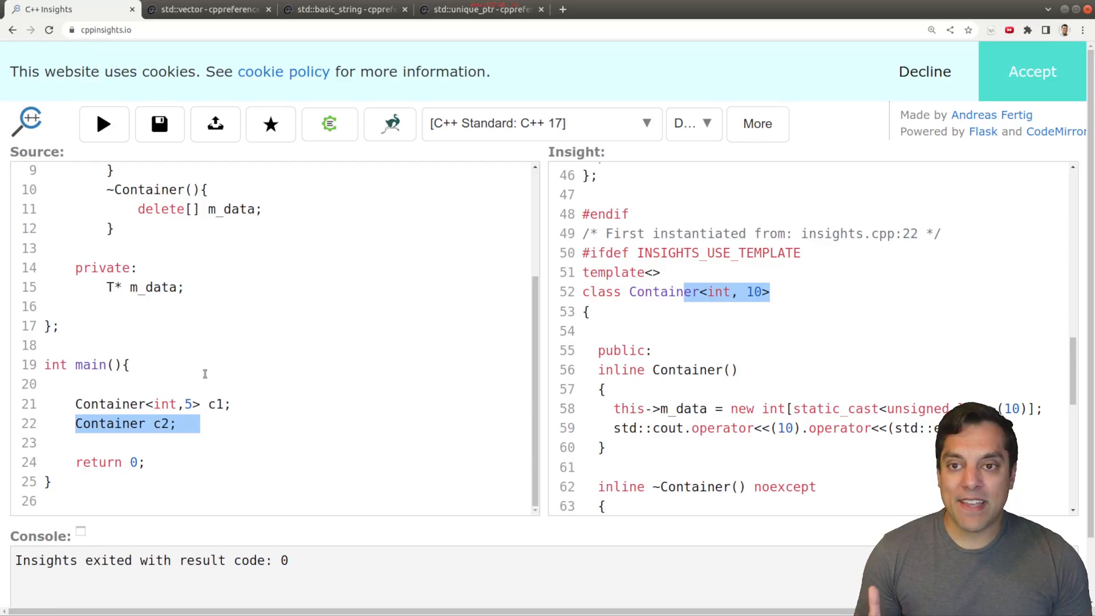
pyautogui.moveTo(111, 335)
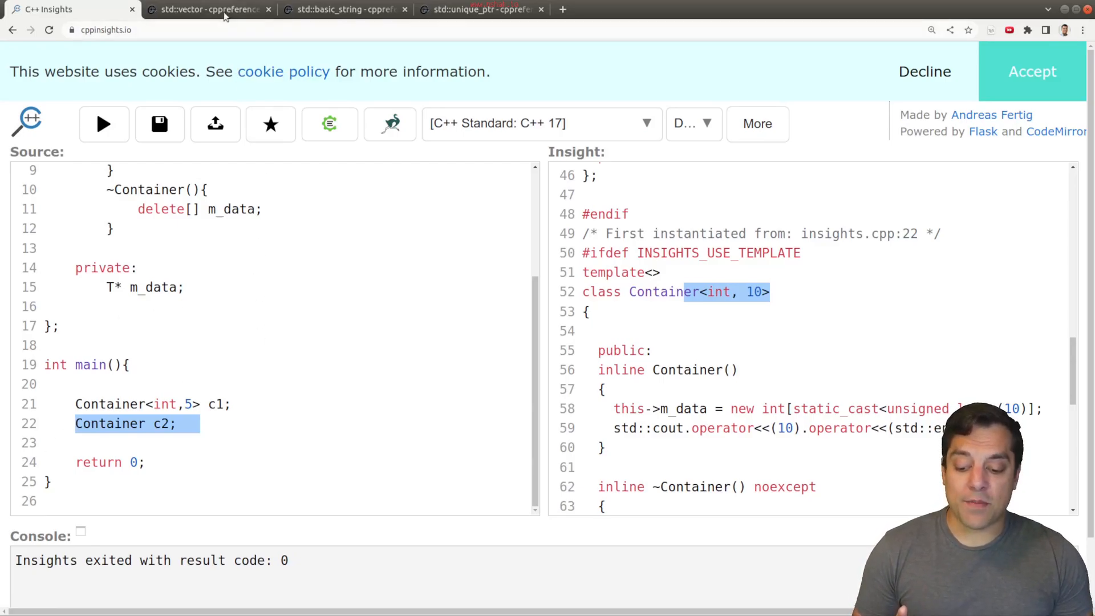
pyautogui.moveTo(209, 9)
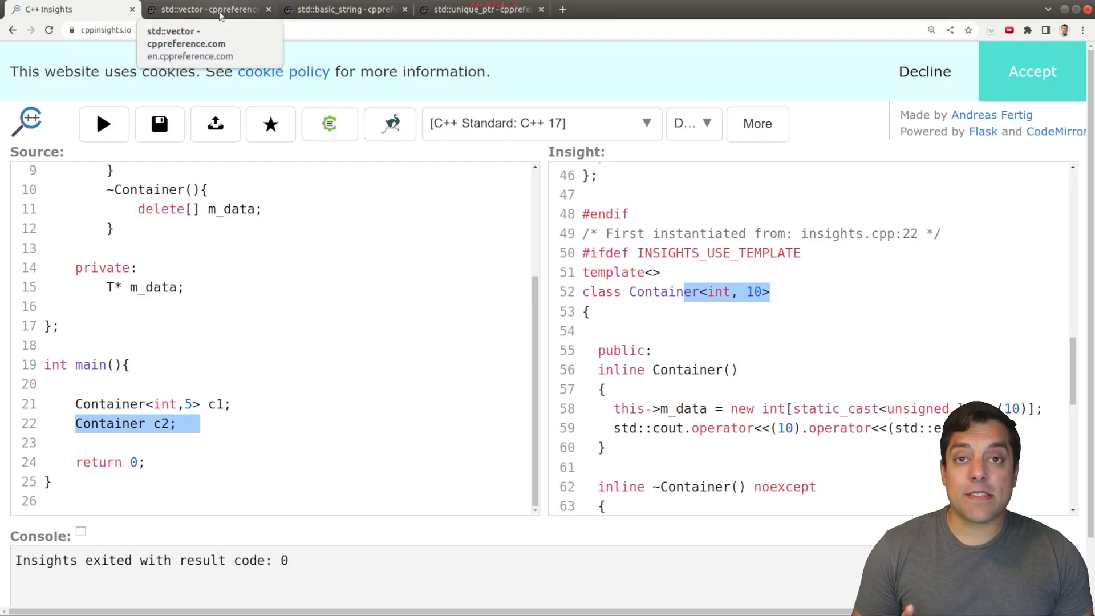
pyautogui.click(206, 9)
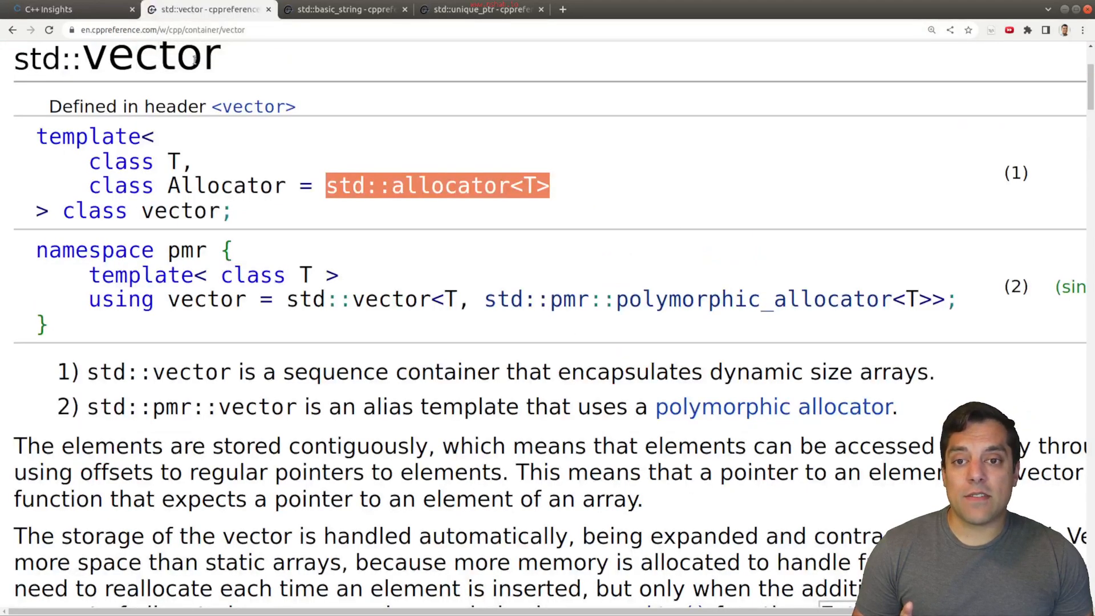
# Step: Mark std::vector's Allocator = std::allocator<T> default, then go to the std::basic_string page
pyautogui.moveTo(325, 186); pyautogui.dragTo(89, 186)
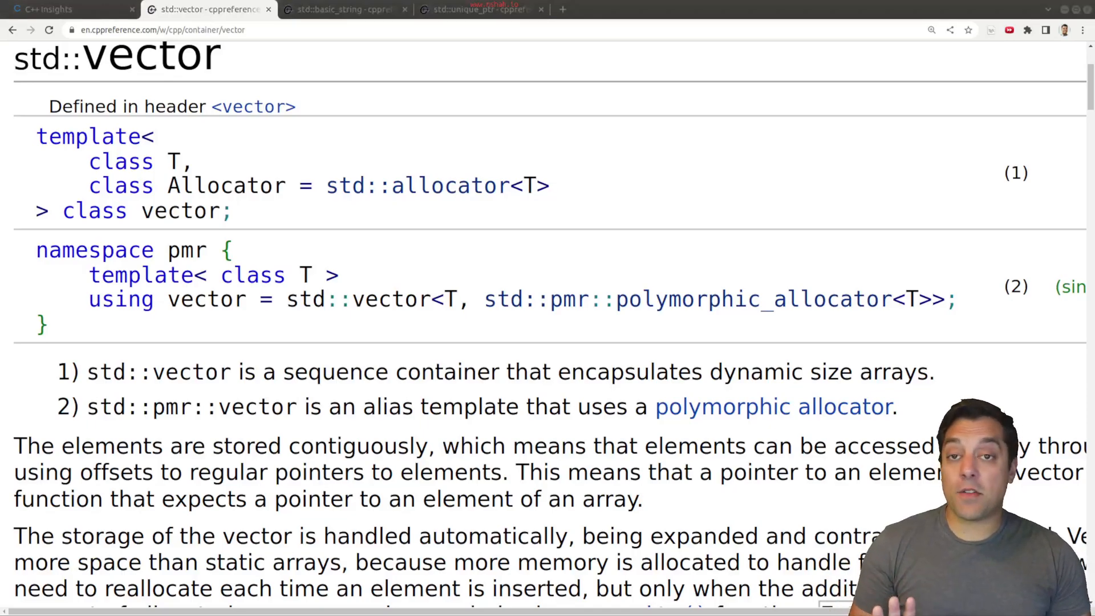
pyautogui.moveTo(122, 235)
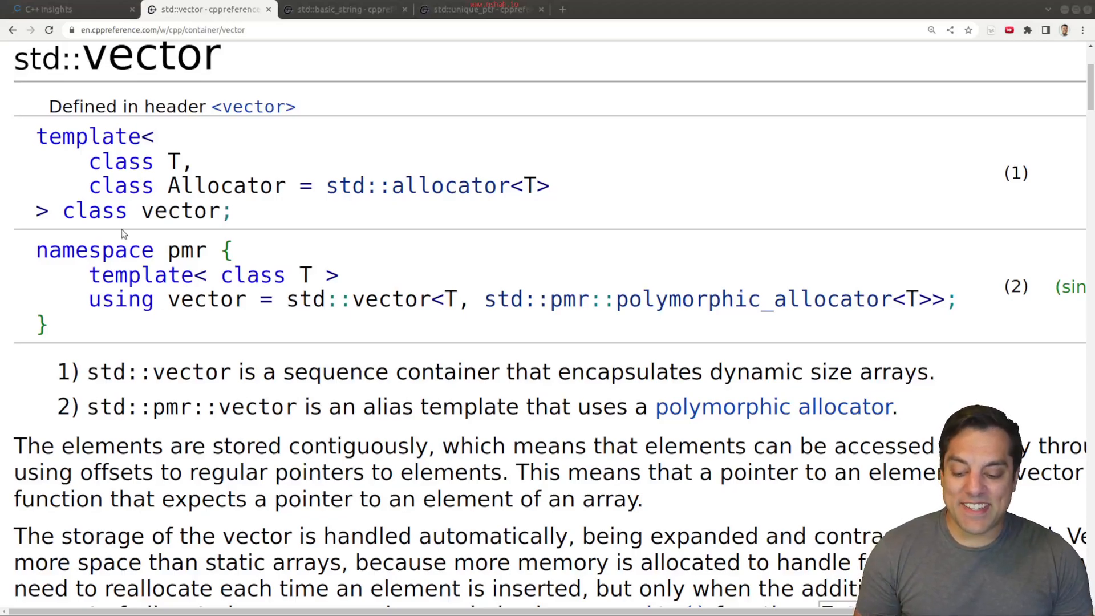
pyautogui.doubleClick(185, 185)
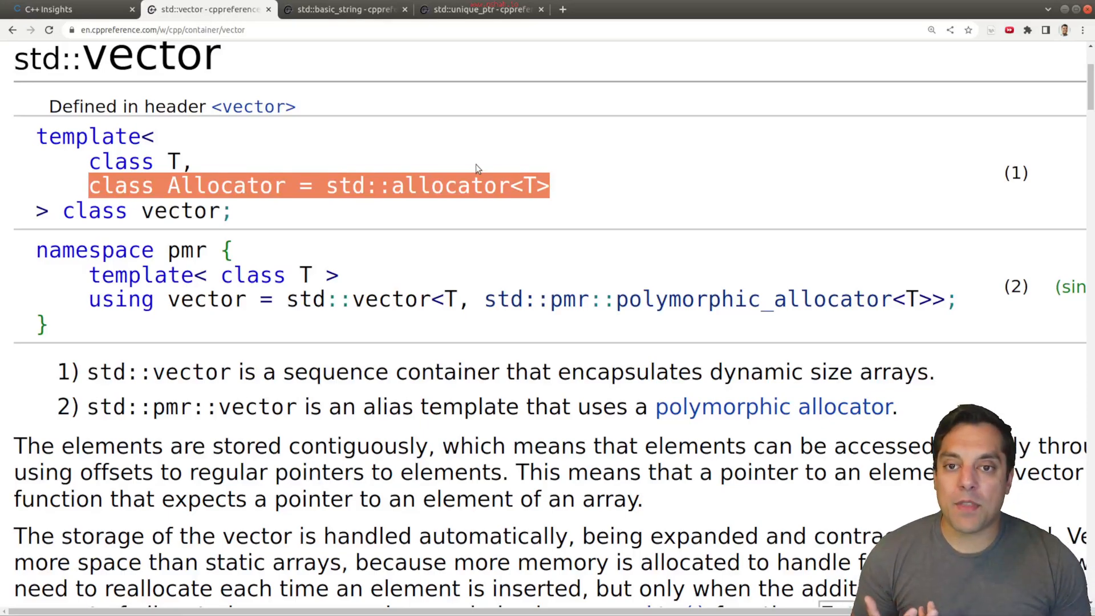
pyautogui.moveTo(297, 178)
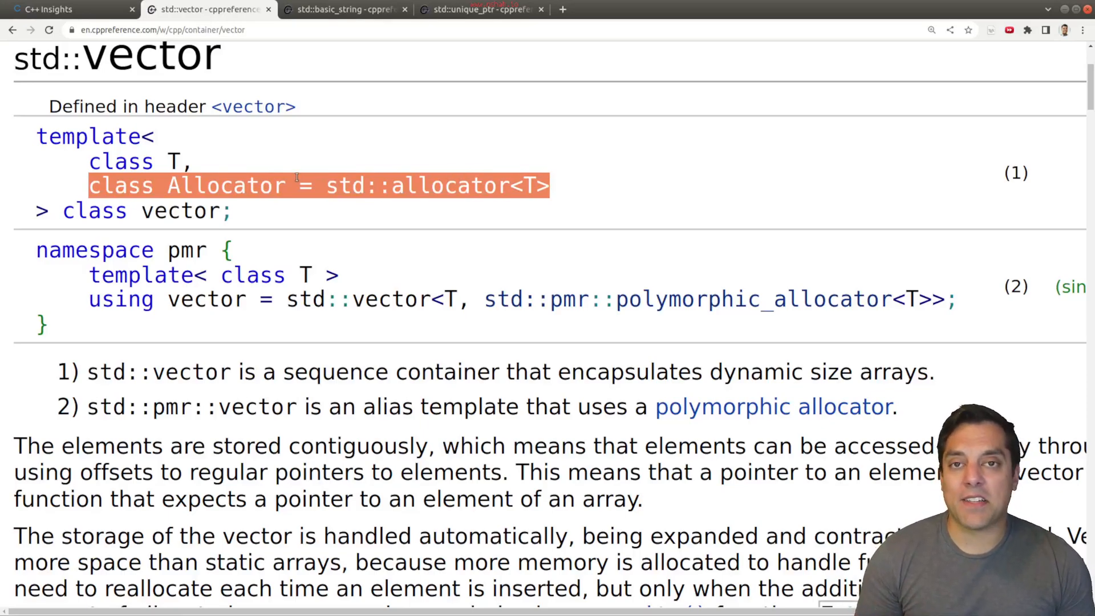
pyautogui.moveTo(411, 117)
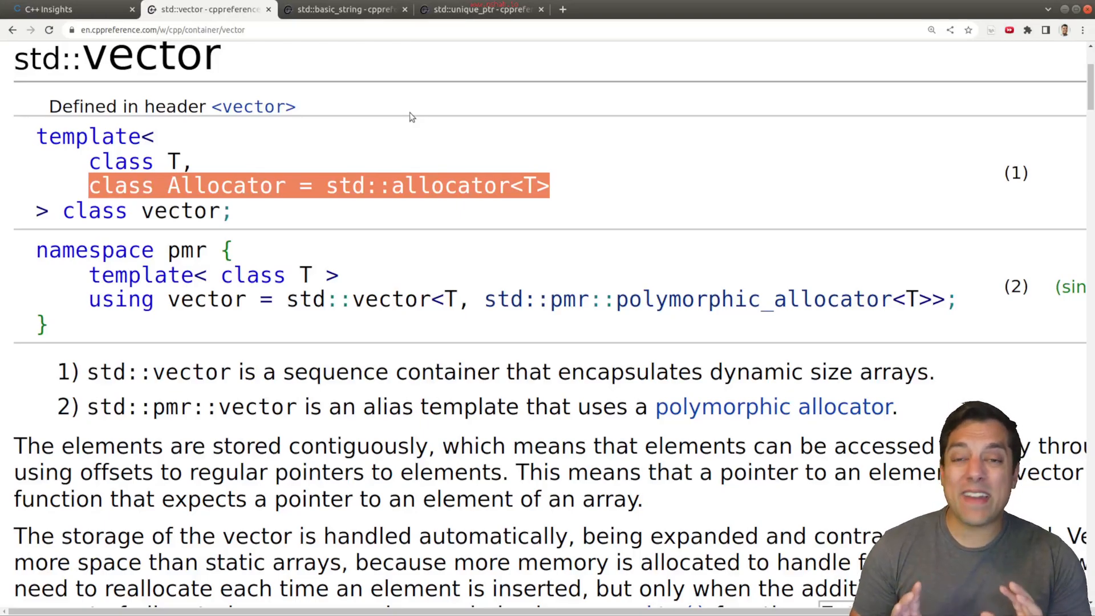
pyautogui.moveTo(430, 134)
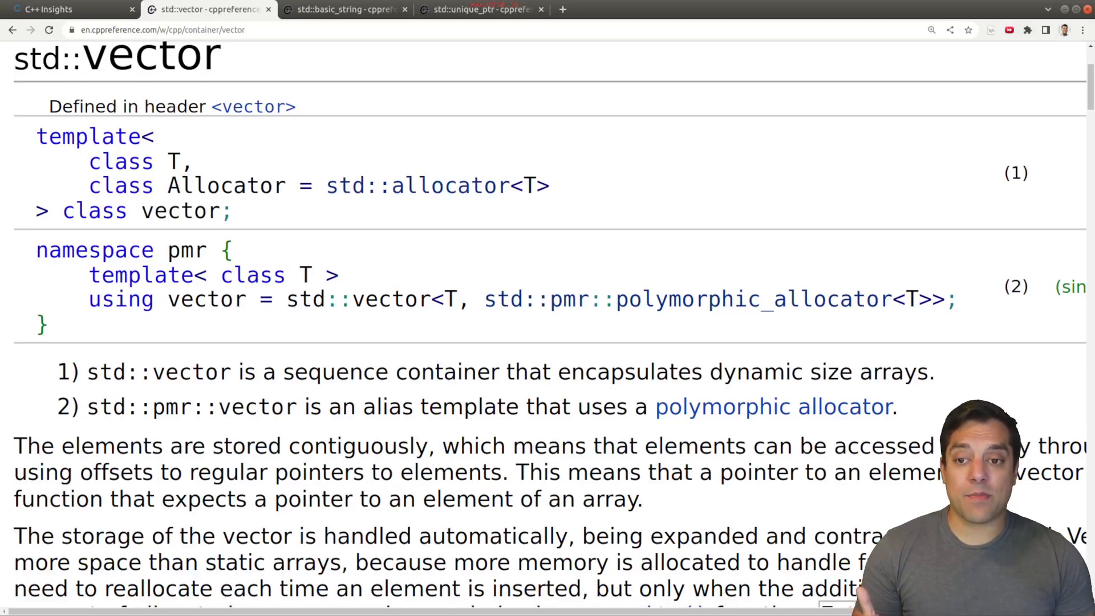
pyautogui.moveTo(387, 168)
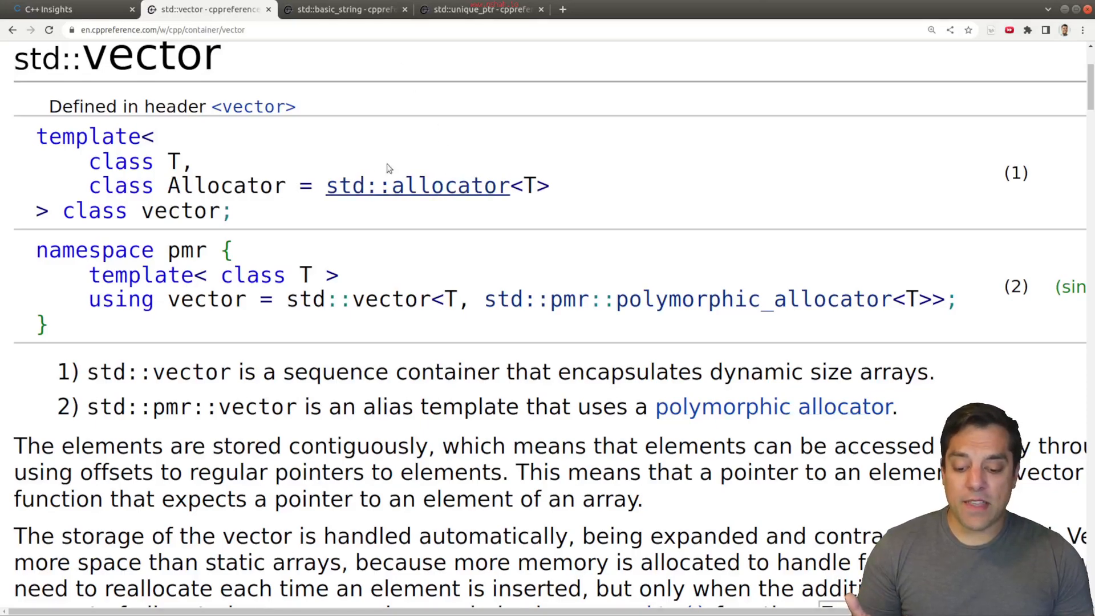
pyautogui.click(342, 9)
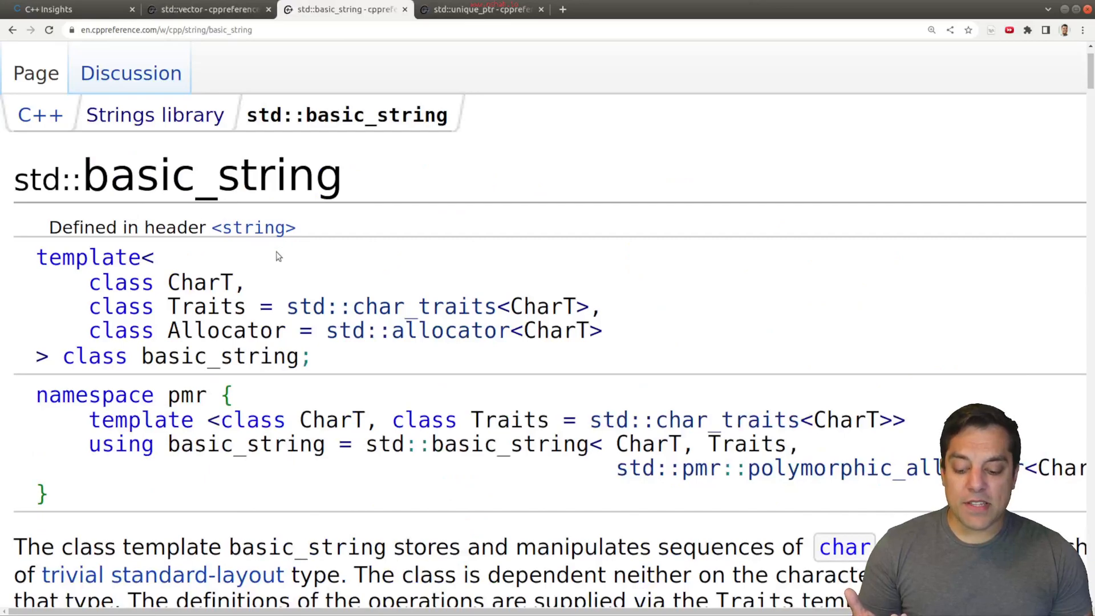
# Step: Review basic_string's defaulted Traits and Allocator, then mark std::unique_ptr's defaulted Deleter parameter
pyautogui.scroll(-3)
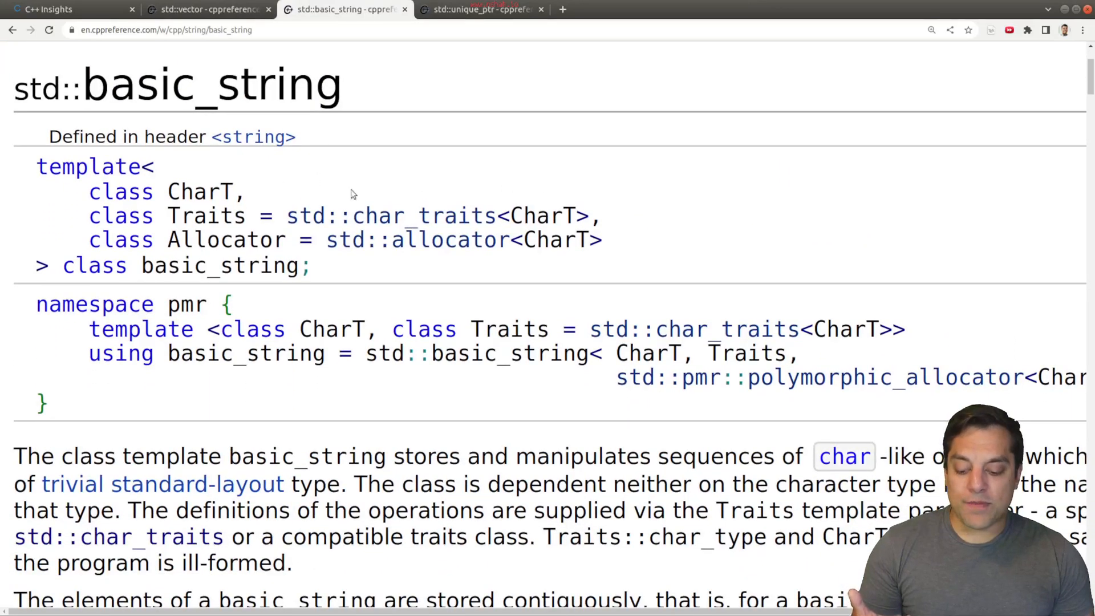
pyautogui.moveTo(80, 215)
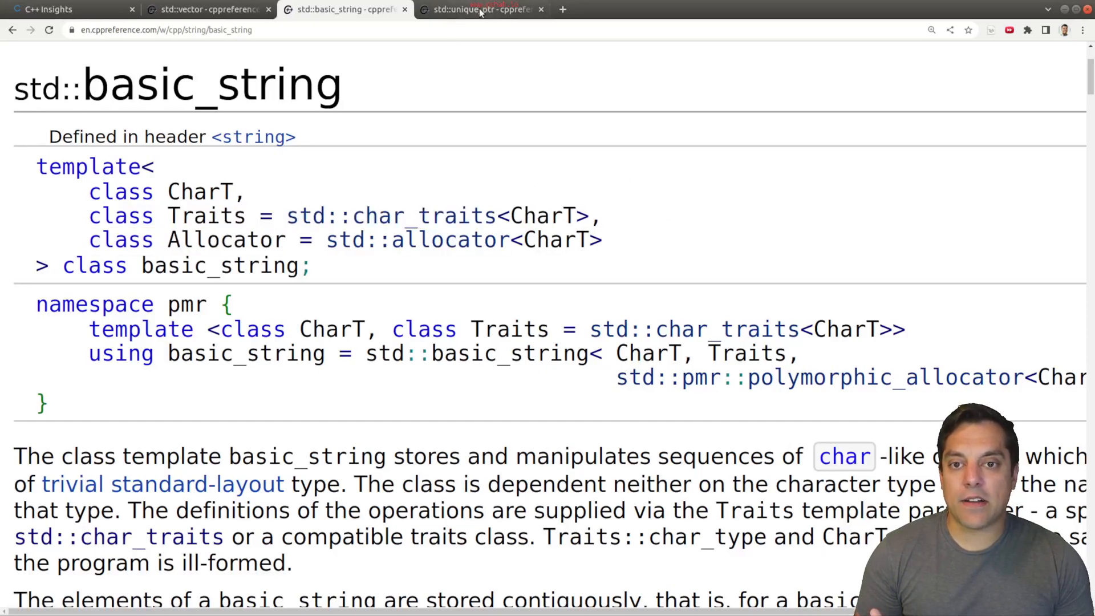
pyautogui.click(480, 9)
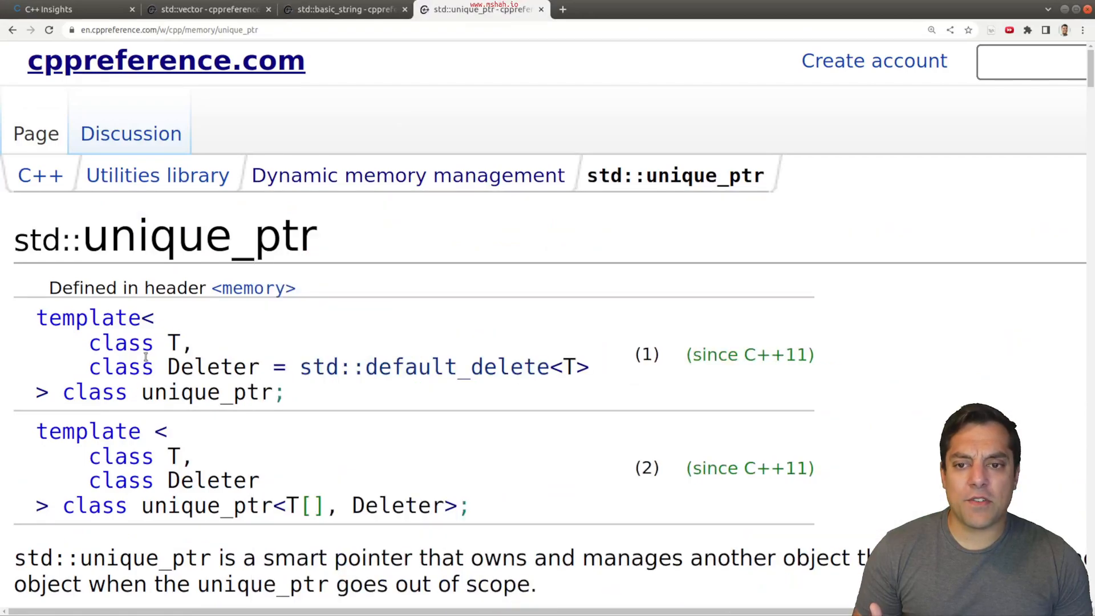
pyautogui.doubleClick(214, 366)
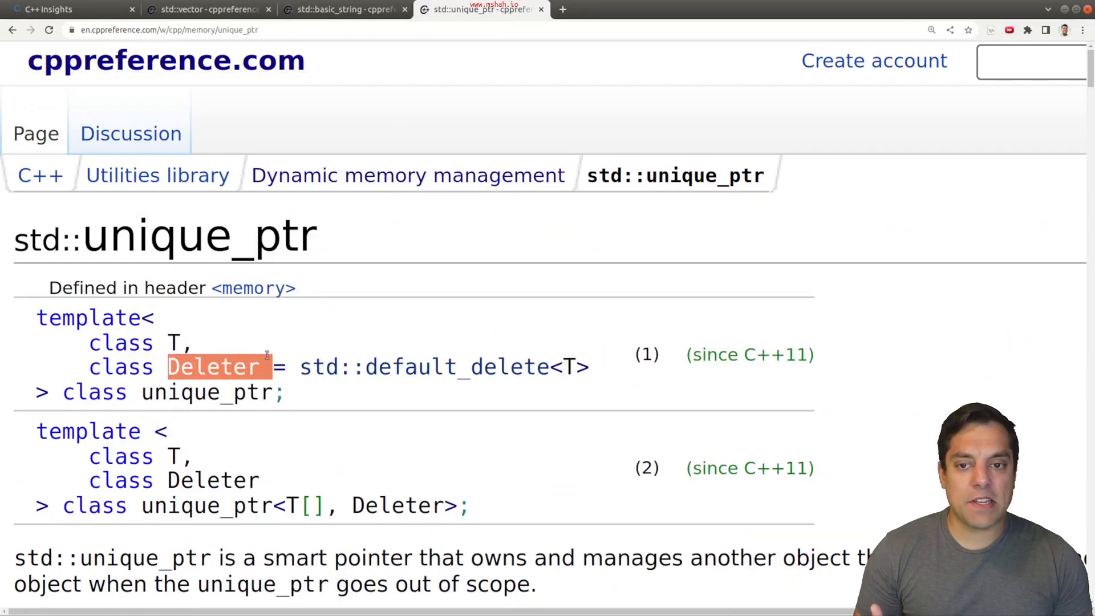
pyautogui.moveTo(370, 285)
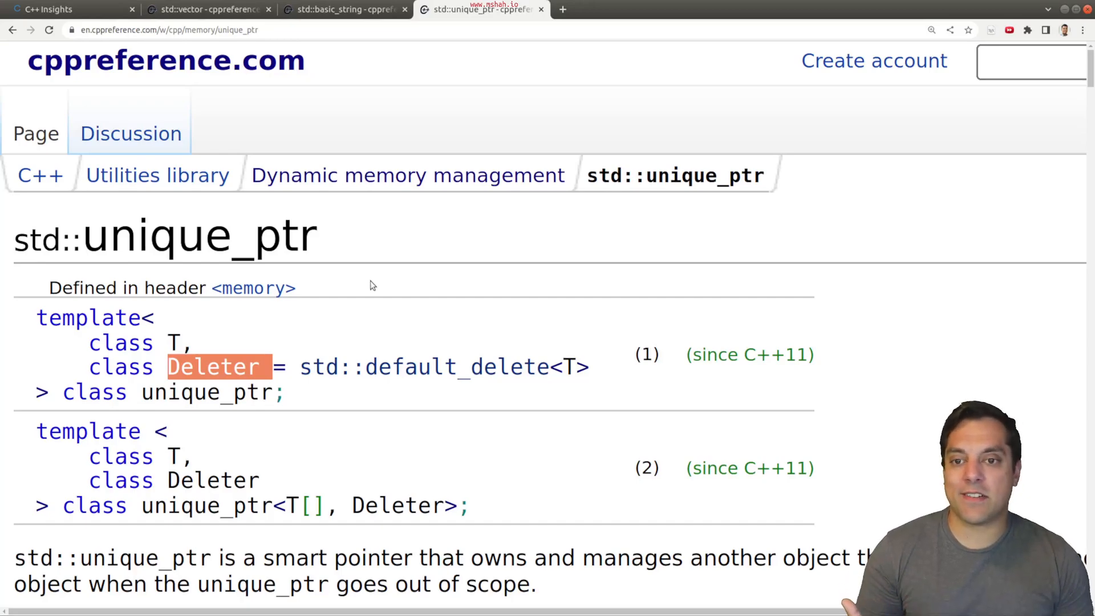
pyautogui.moveTo(404, 337)
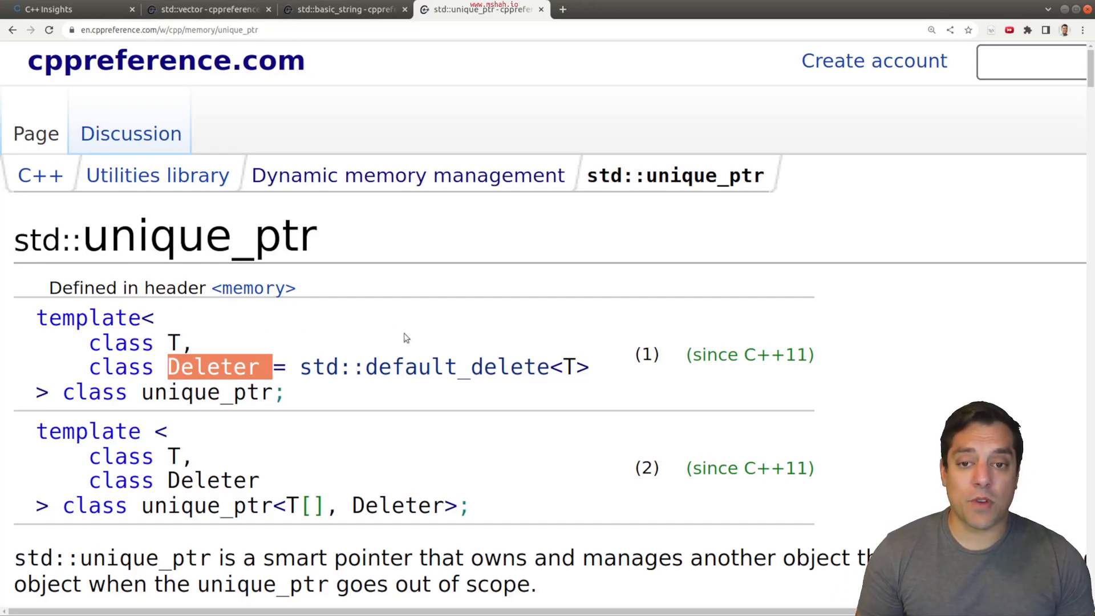